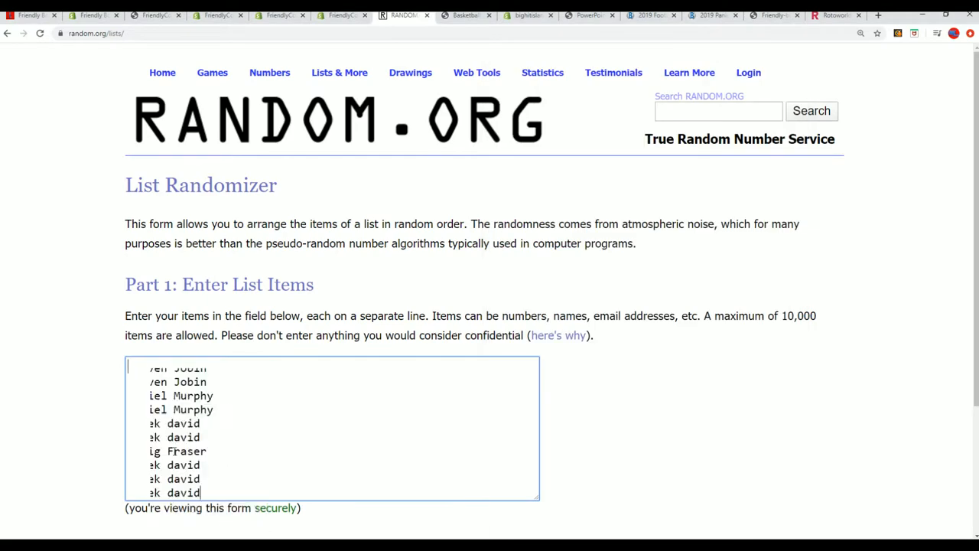
- Randomize the 15-name owner list, then reshuffle it six more times for a fresh order
scroll(down, 3)
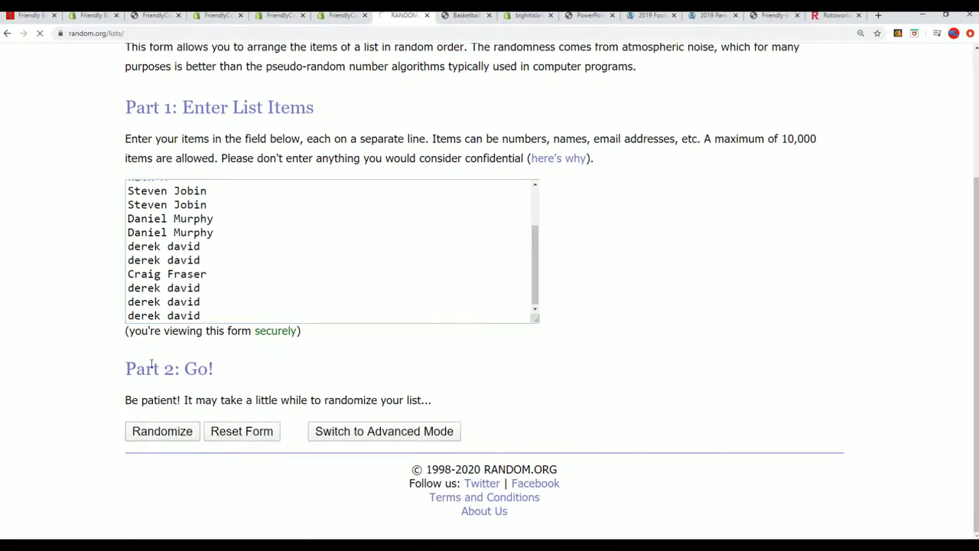
click(162, 432)
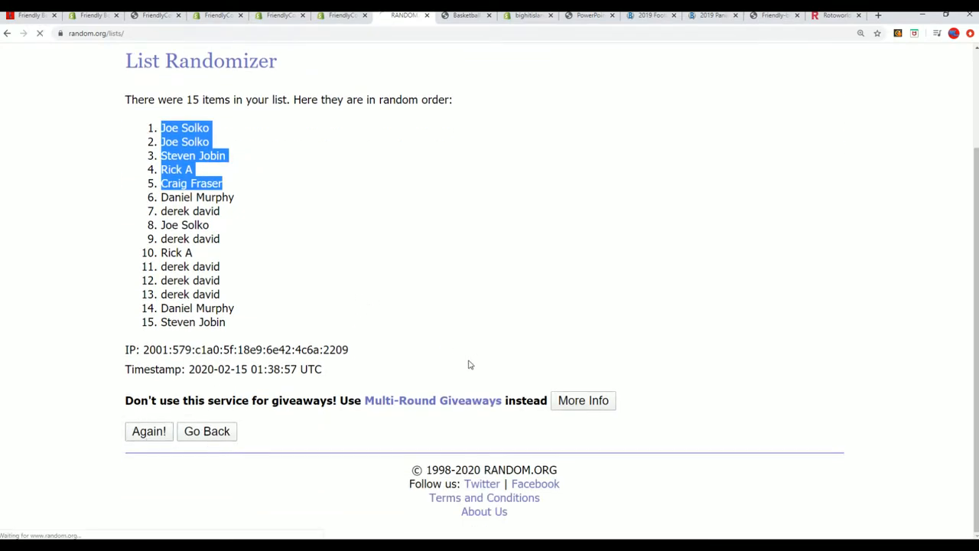
click(149, 432)
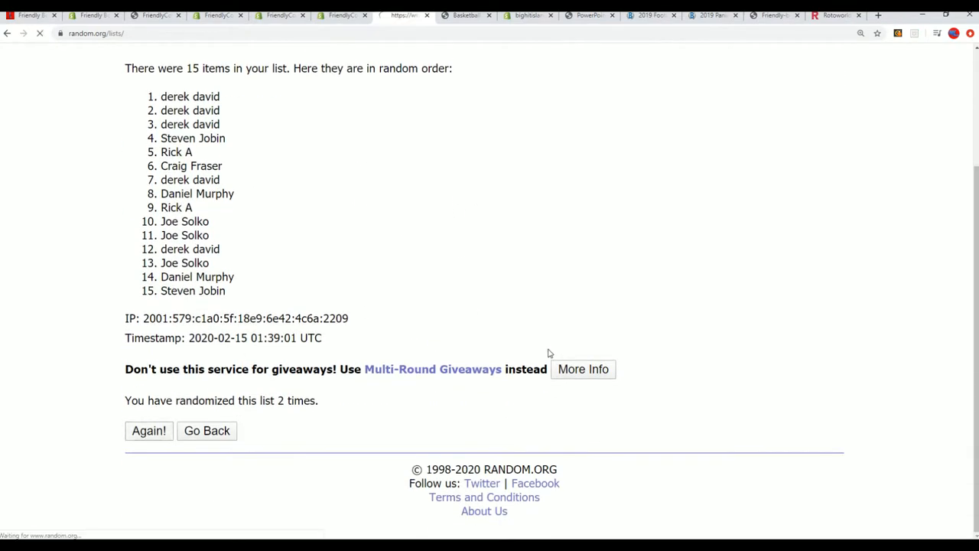
click(148, 430)
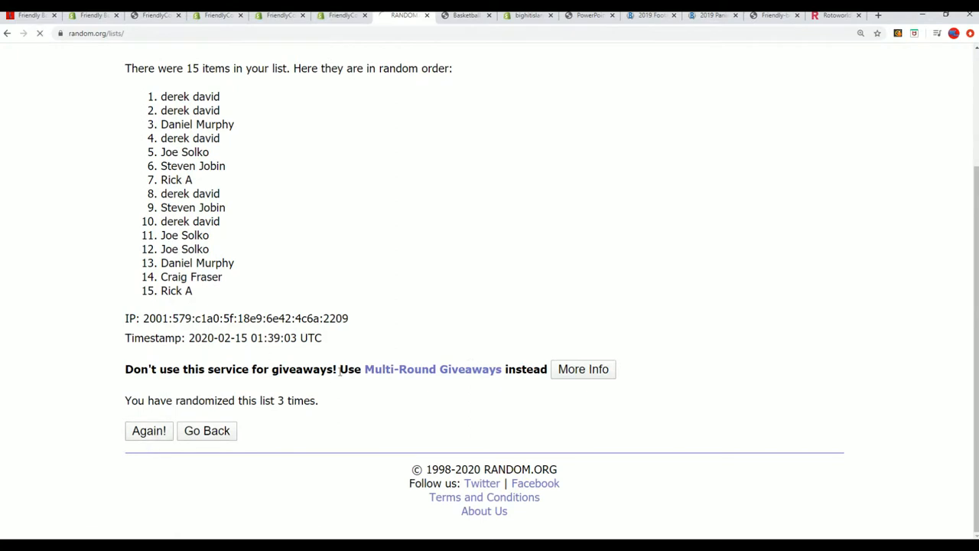
click(148, 430)
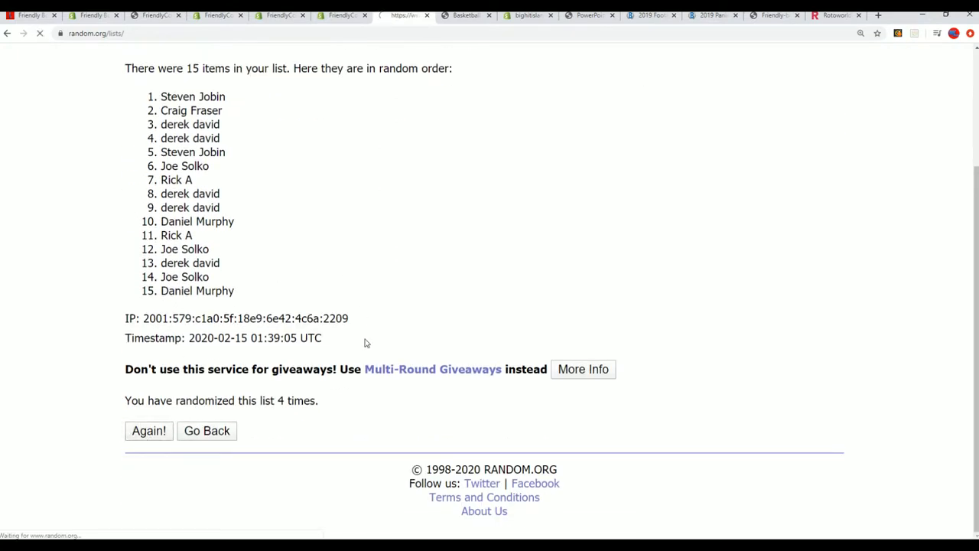
click(148, 430)
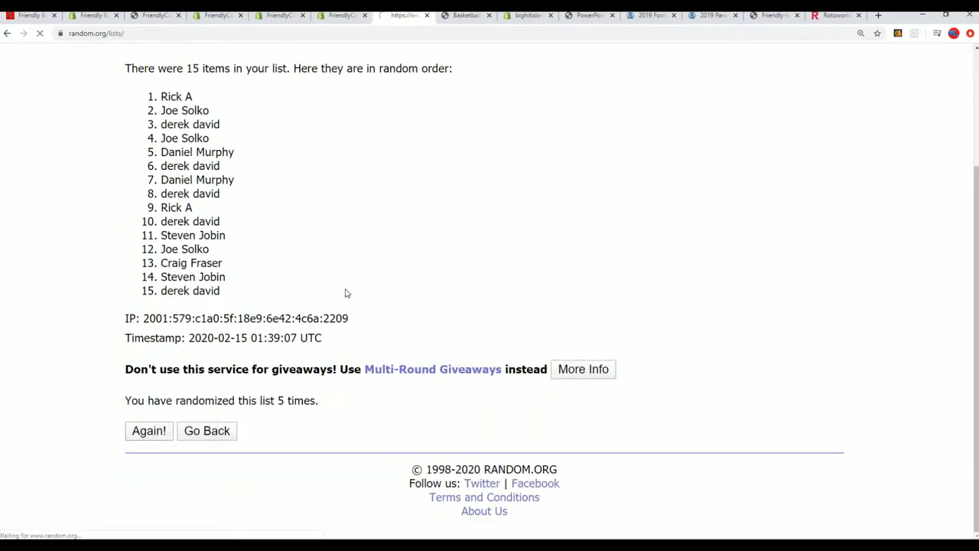
click(149, 430)
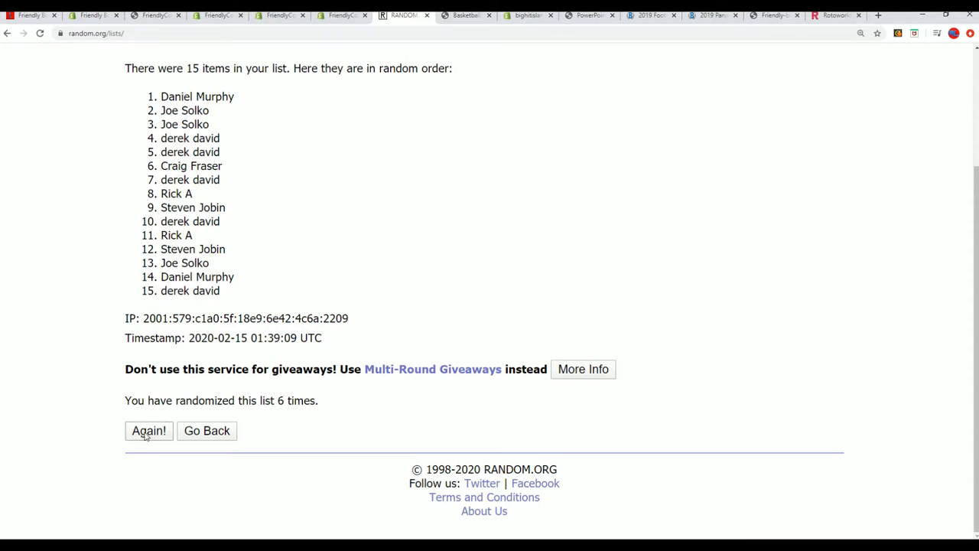
click(149, 430)
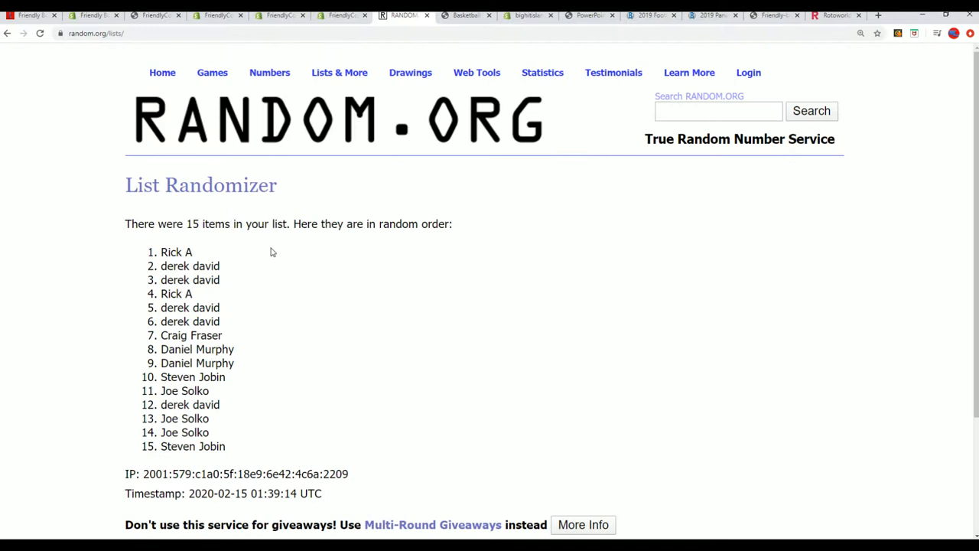
- Take the top five shuffled names into the football notes and select the full owner list for copying
drag(168, 251, 222, 307)
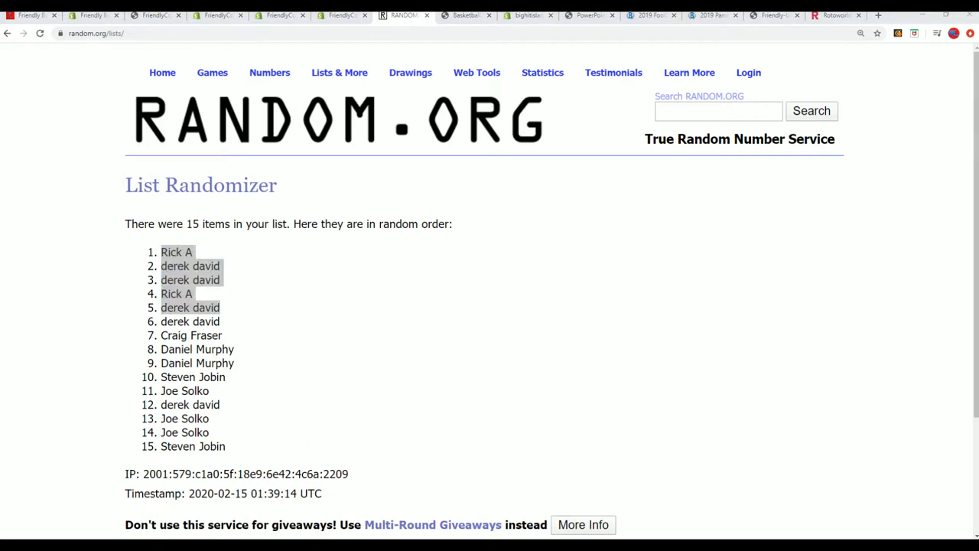
mouse_move(695, 63)
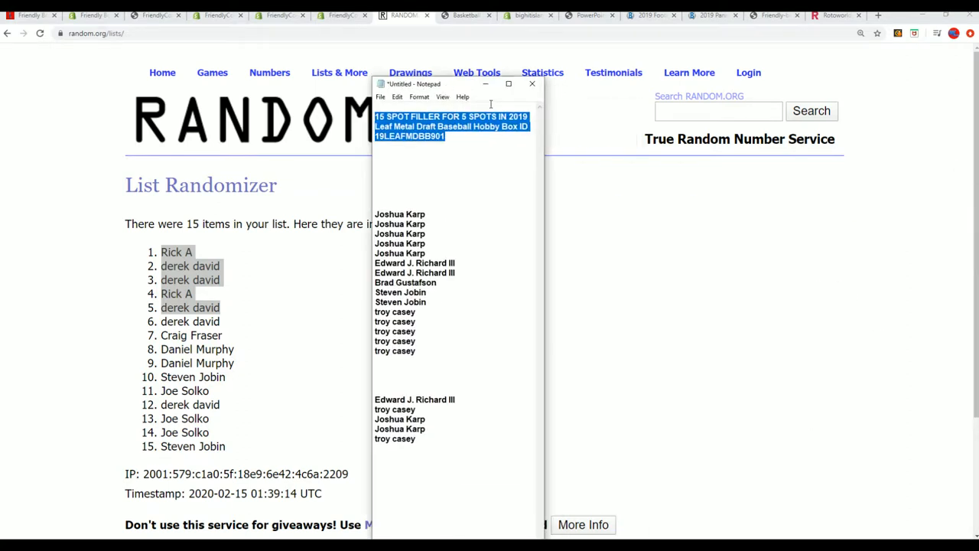
click(532, 83)
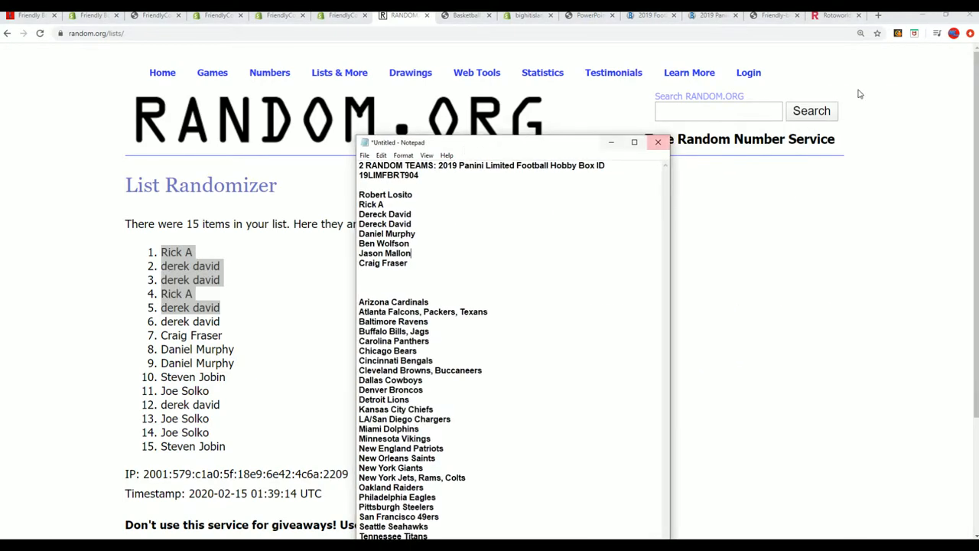
mouse_move(343, 265)
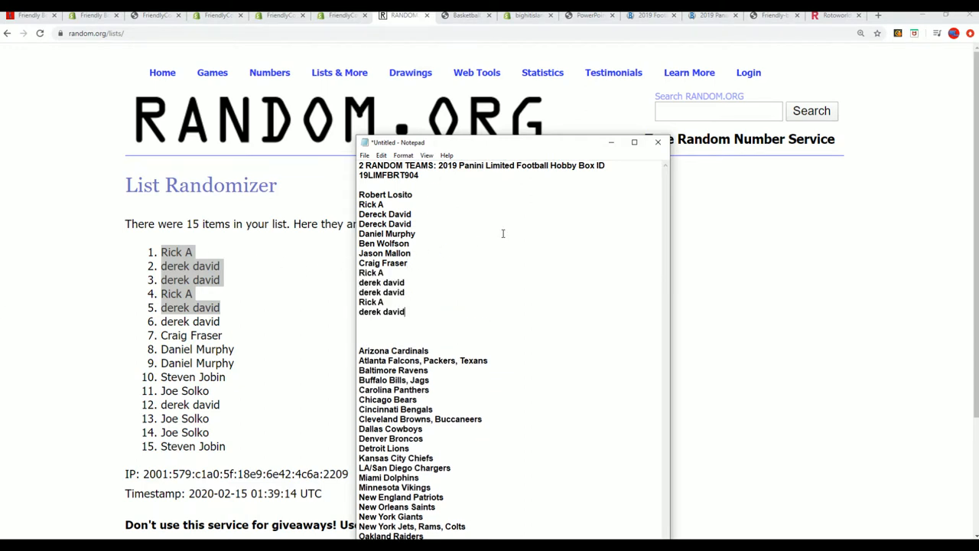
drag(413, 205, 407, 312)
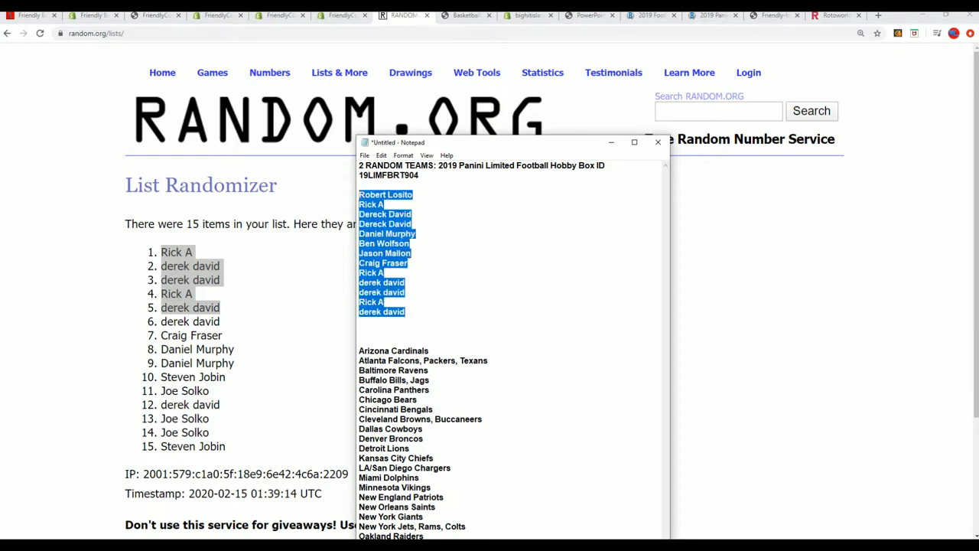
mouse_move(453, 293)
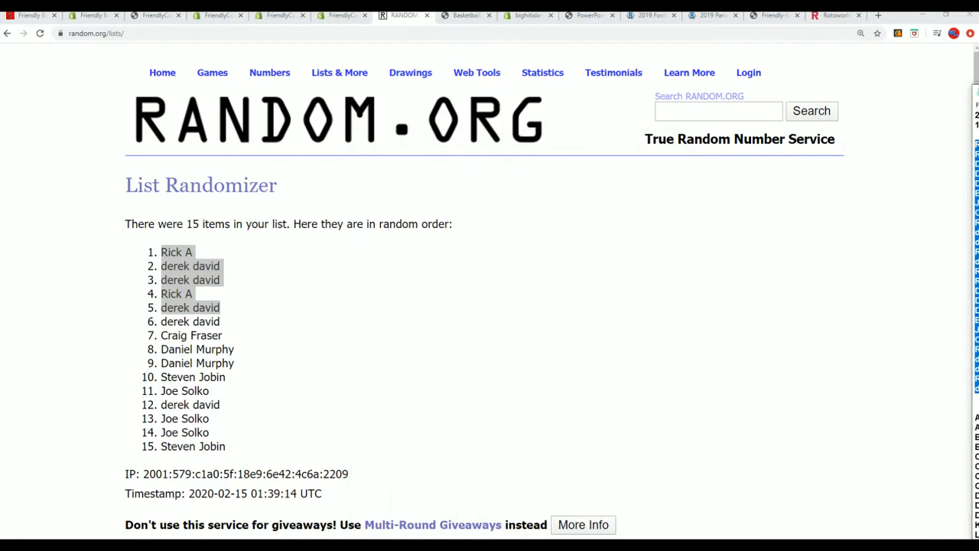
- Start a fresh List Randomizer form and paste in the 26 owner names
click(340, 72)
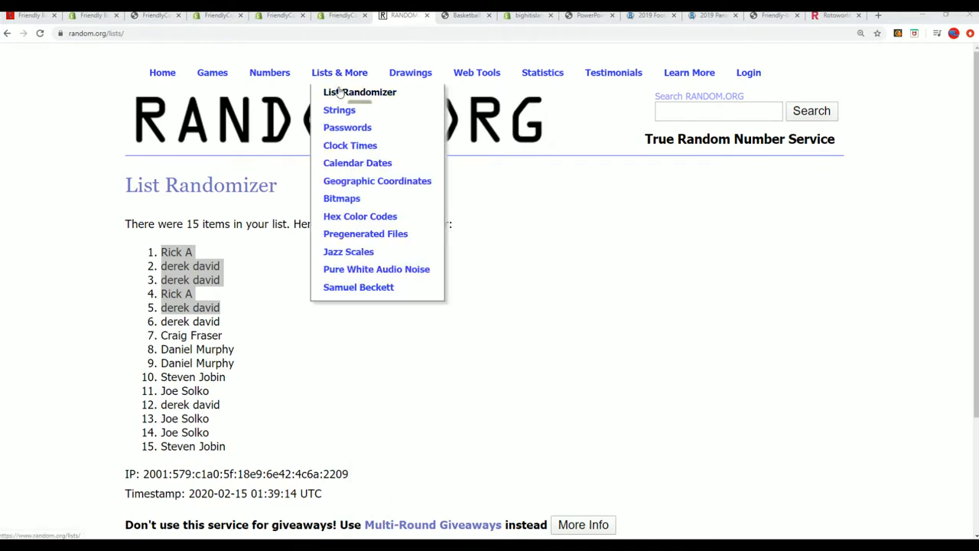
click(360, 92)
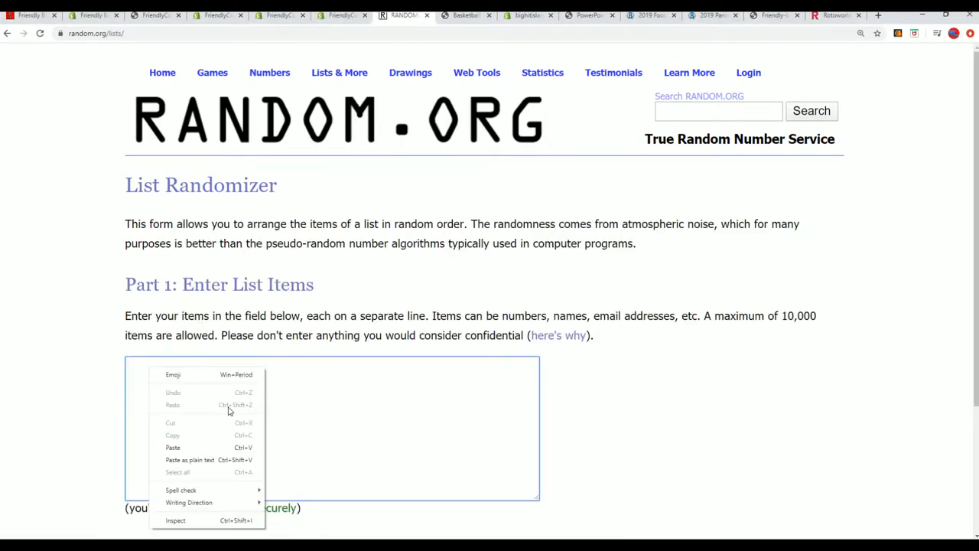
click(173, 447)
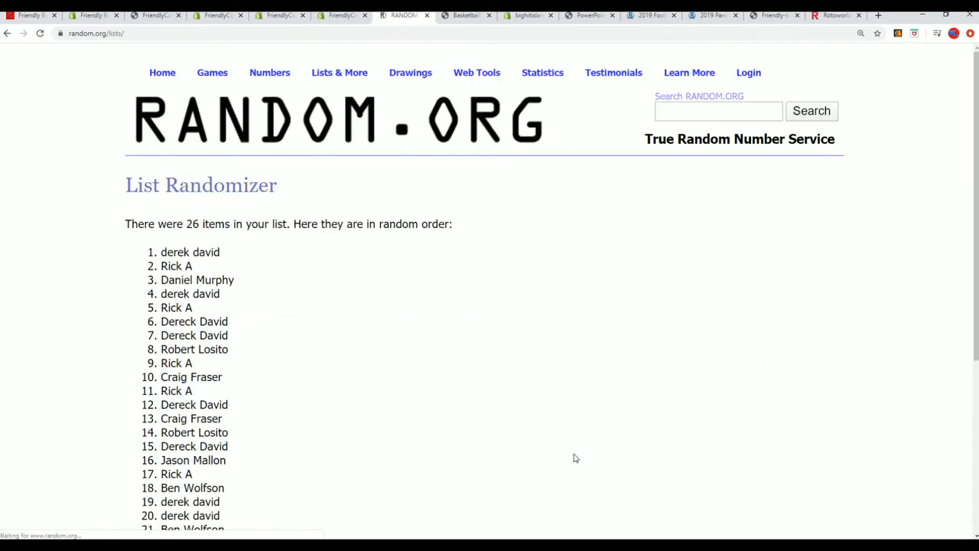
scroll(down, 3)
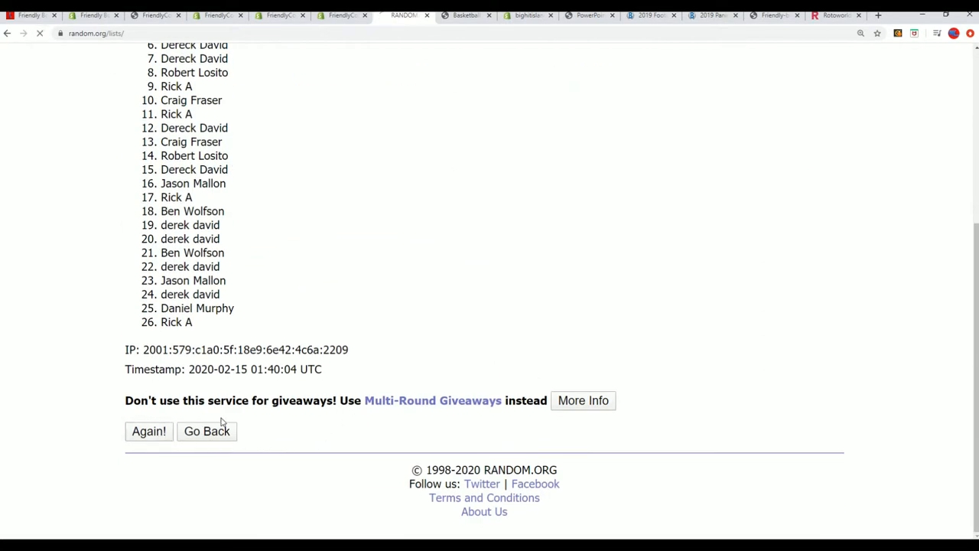
- Shuffle the 26-name owner list four more times and review the final order
click(149, 432)
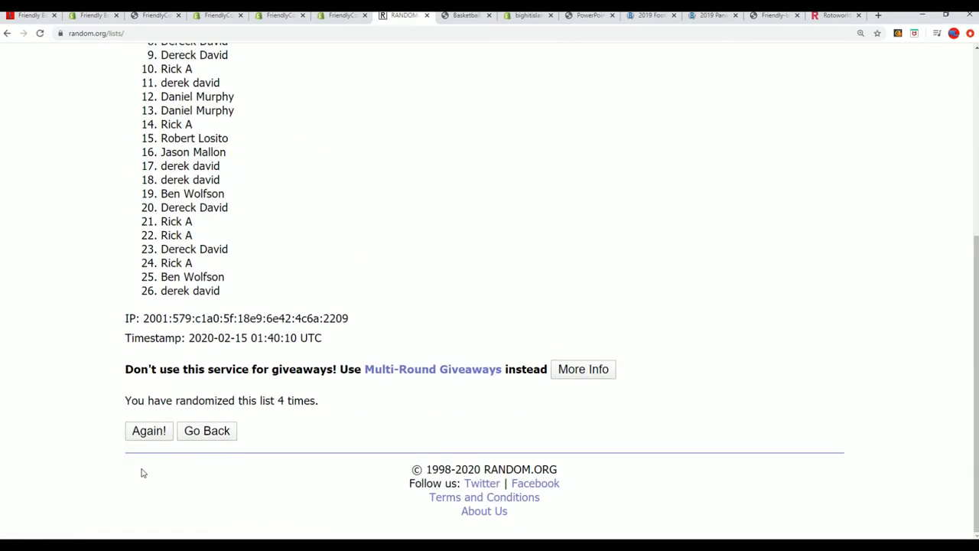
click(148, 430)
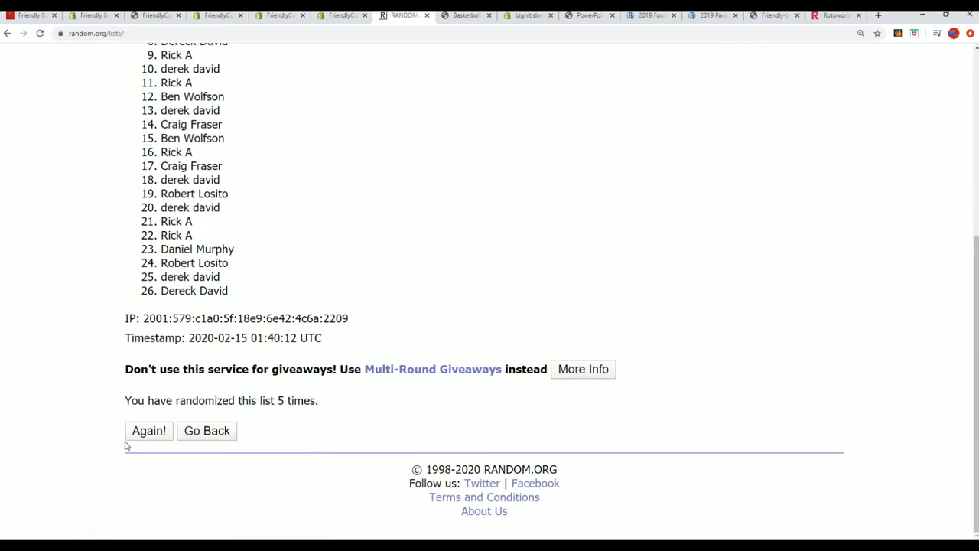
click(148, 430)
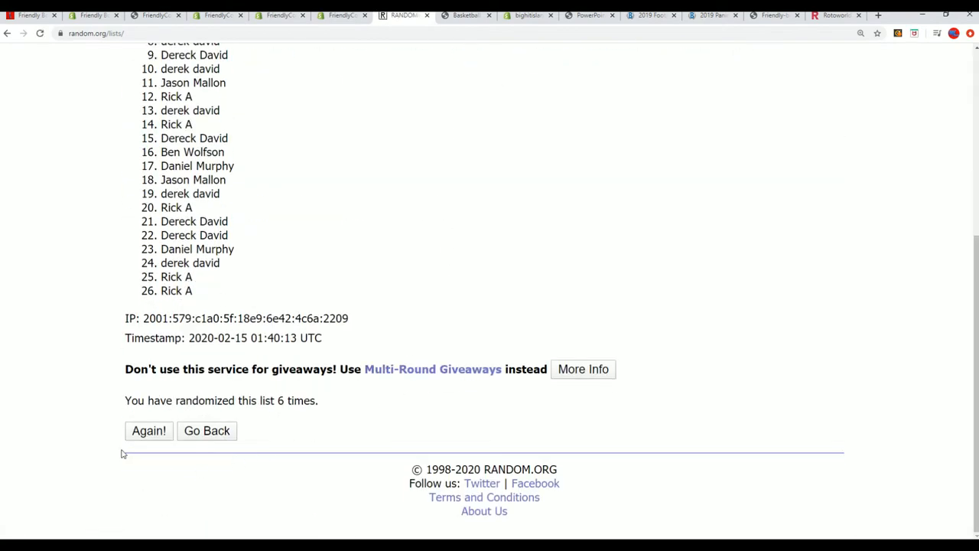
click(149, 430)
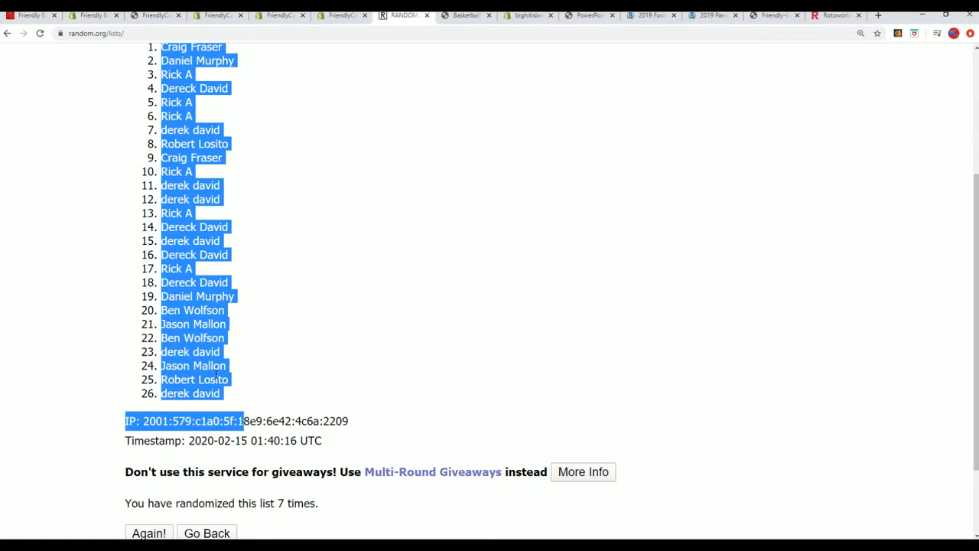
scroll(up, 3)
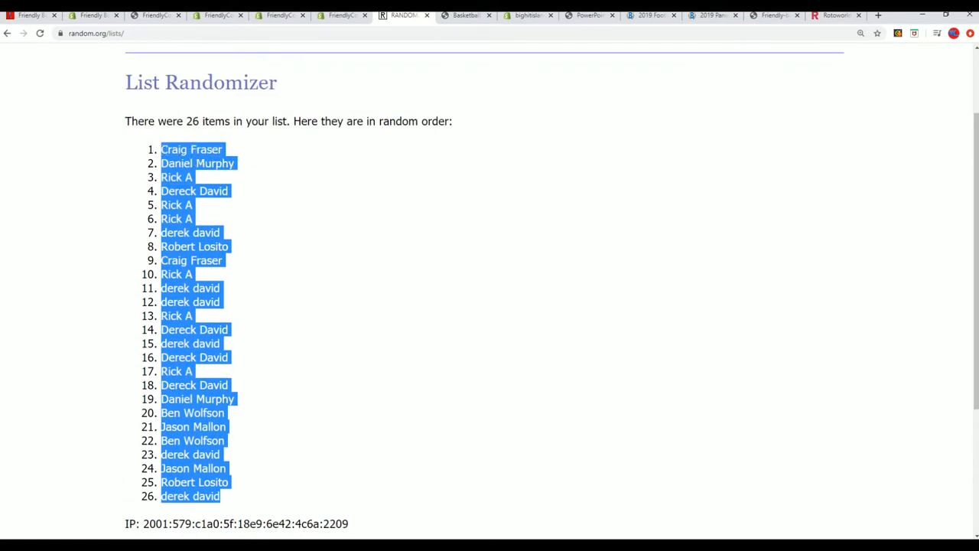
scroll(down, 3)
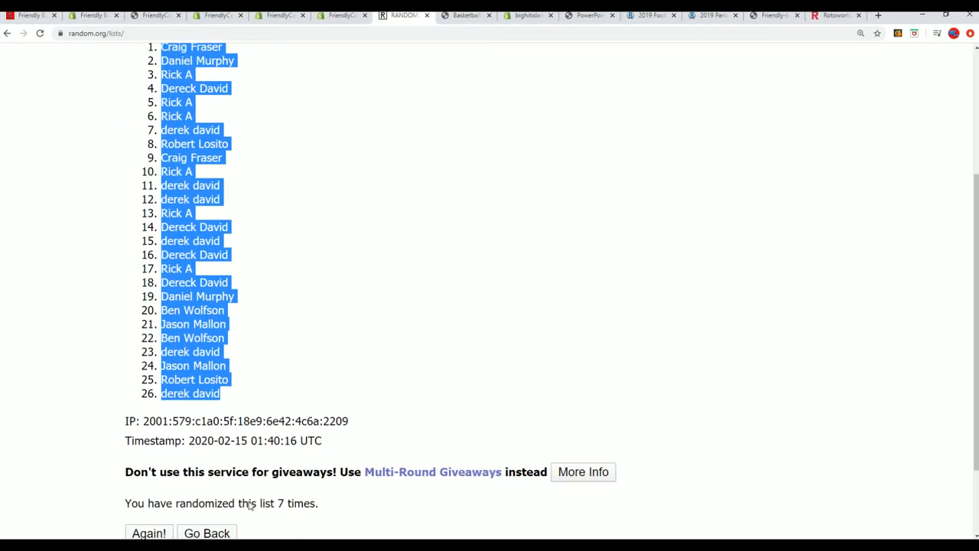
scroll(up, 3)
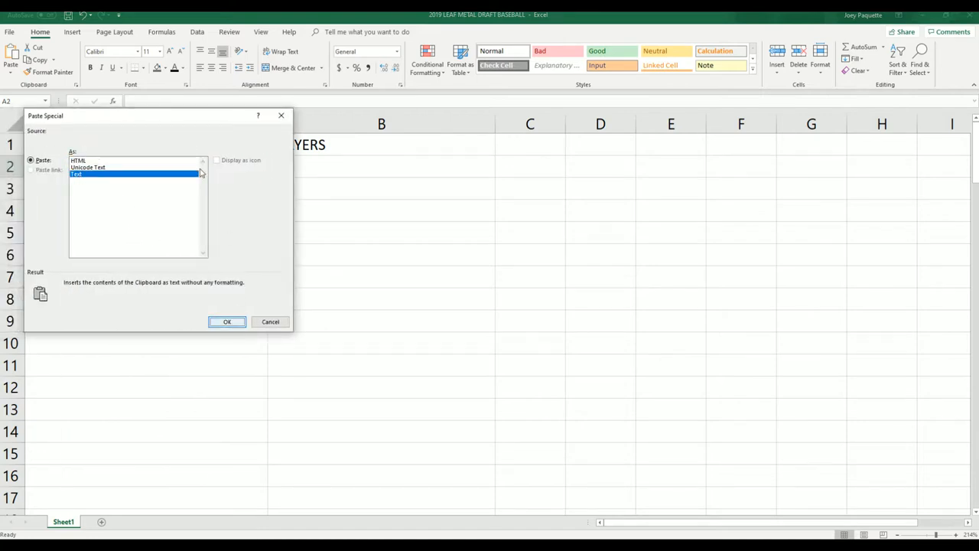
- Paste the shuffled owners as text under Owners and rename the PLAYERS heading to TEAMS
click(226, 321)
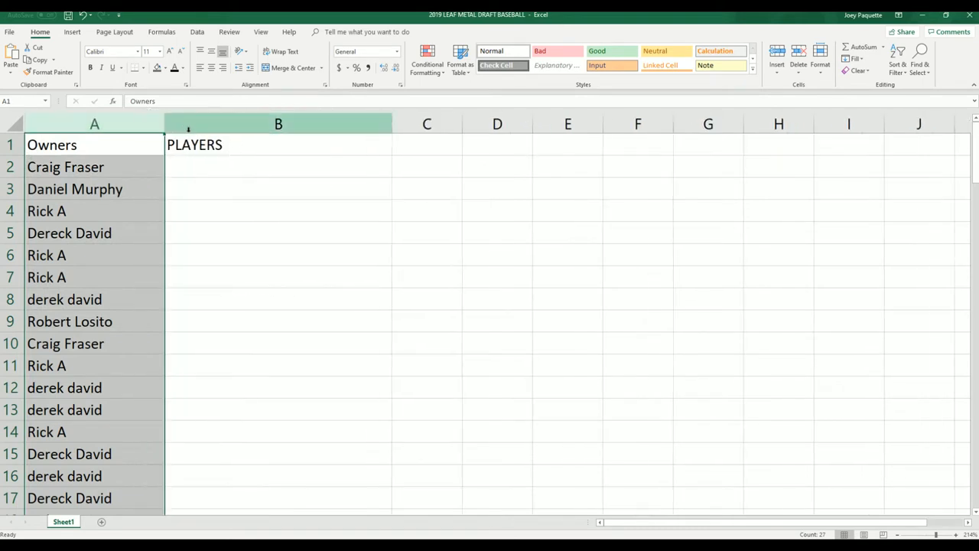
click(278, 143)
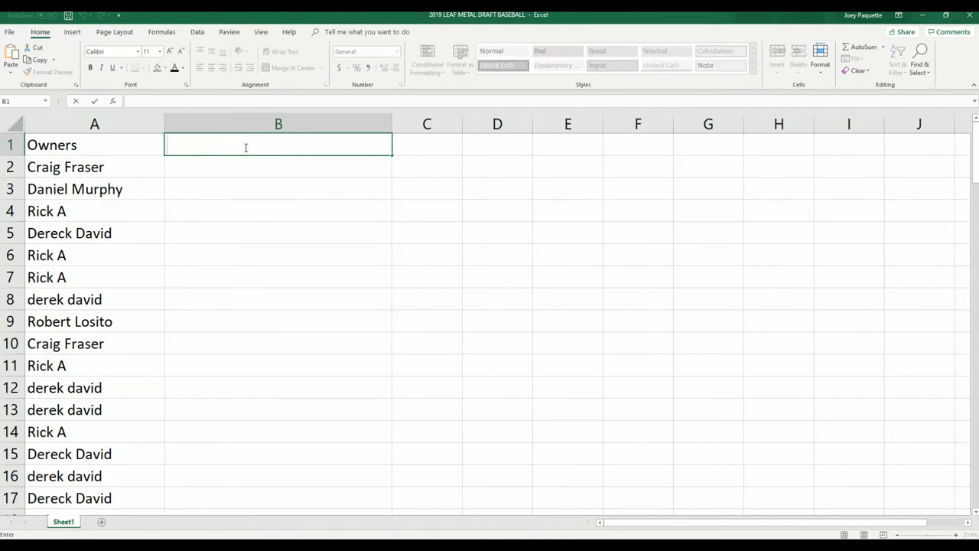
text(TEAMS)
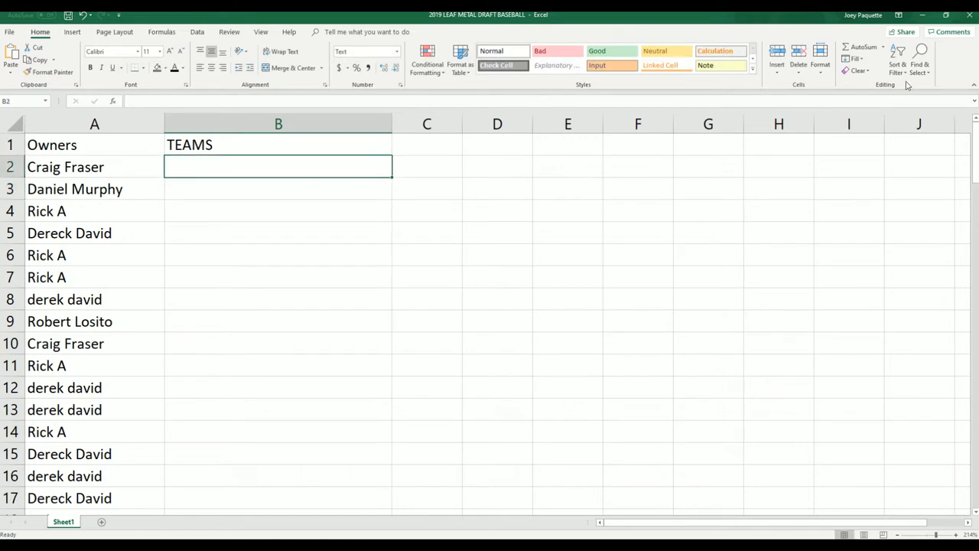
- Scroll through the Notepad team list and the RANDOM.ORG result page
scroll(down, 3)
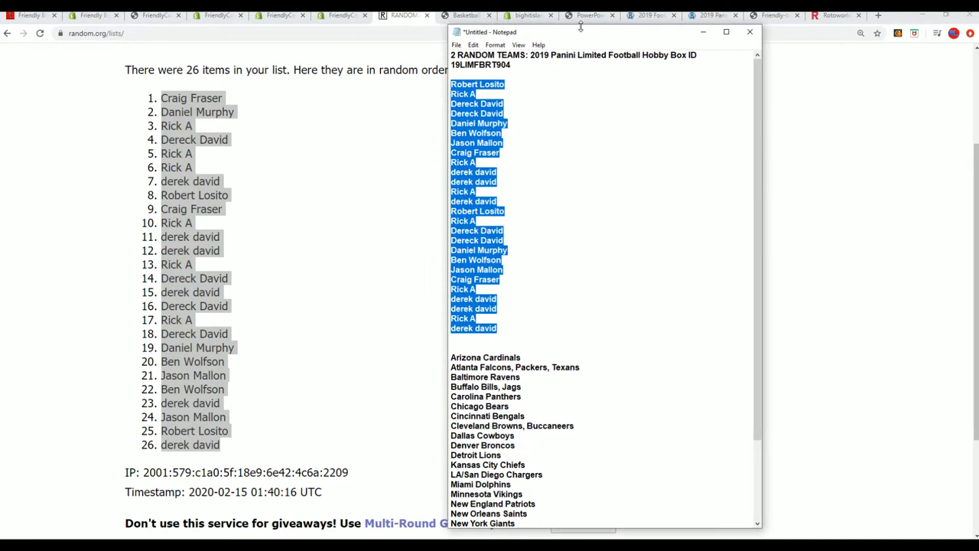
scroll(down, 3)
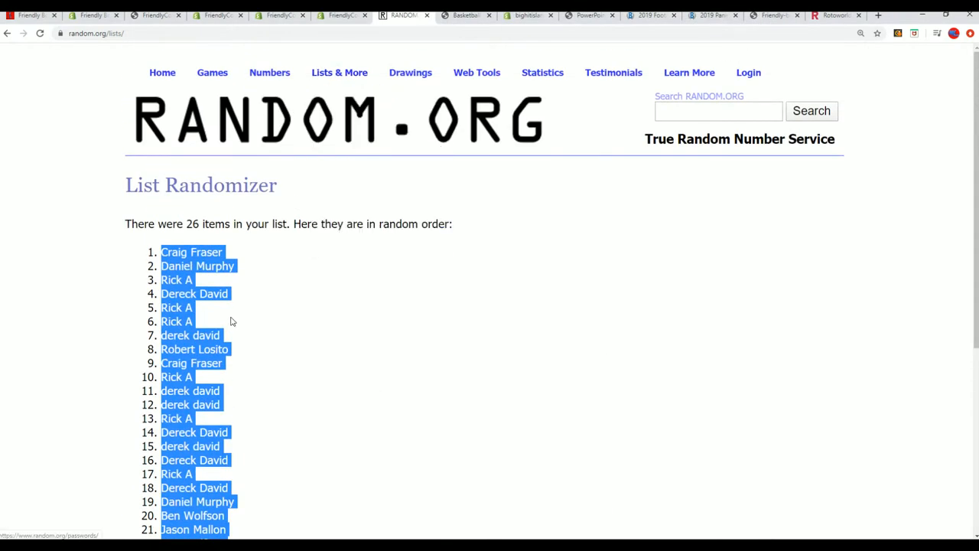
mouse_move(311, 268)
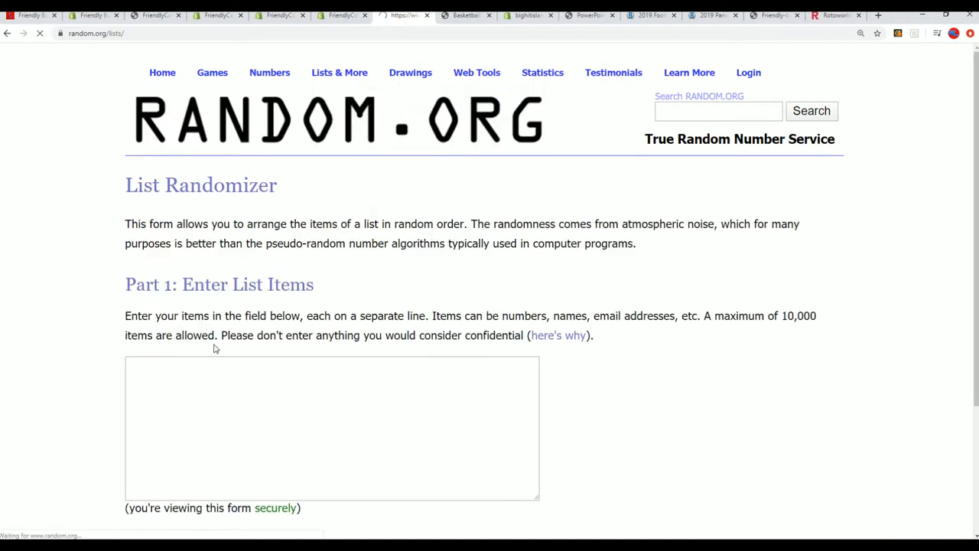
- Paste the 26 NFL teams into the empty list field and randomize them
right_click(331, 427)
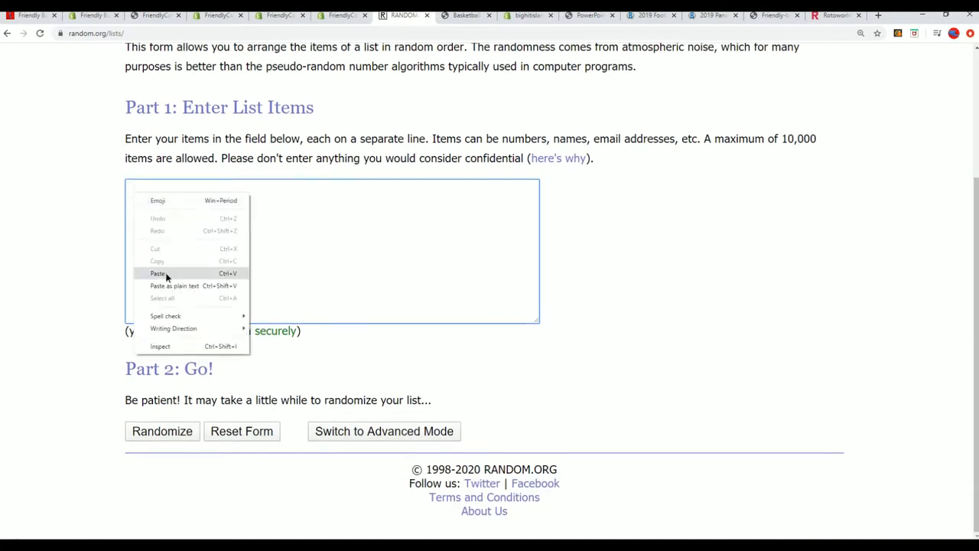
click(158, 272)
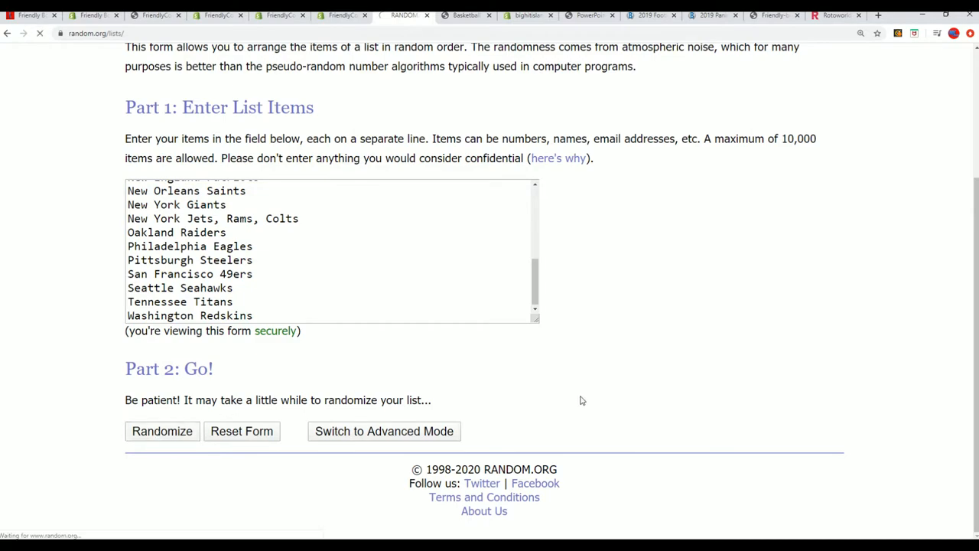
click(162, 432)
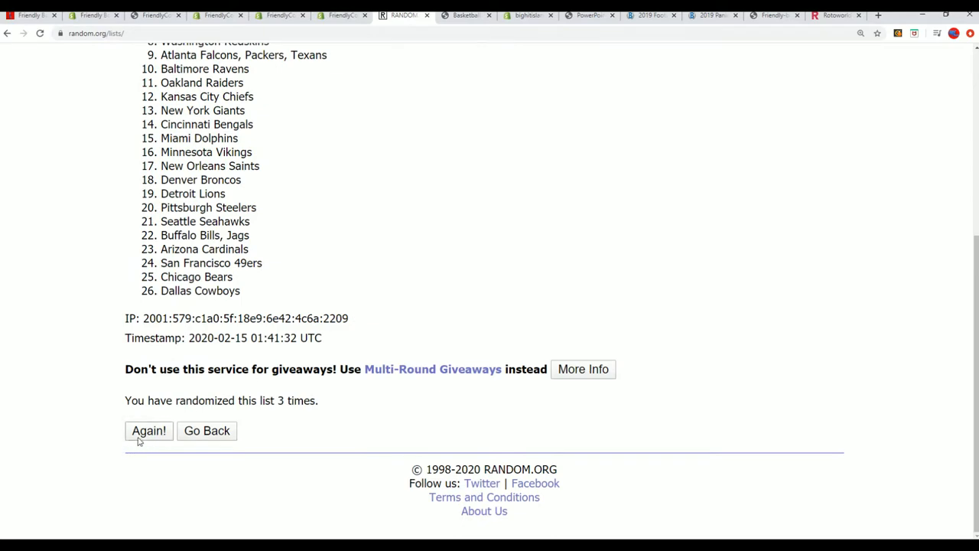
- Reshuffle the team list five more times and select the final random order for copying
click(148, 430)
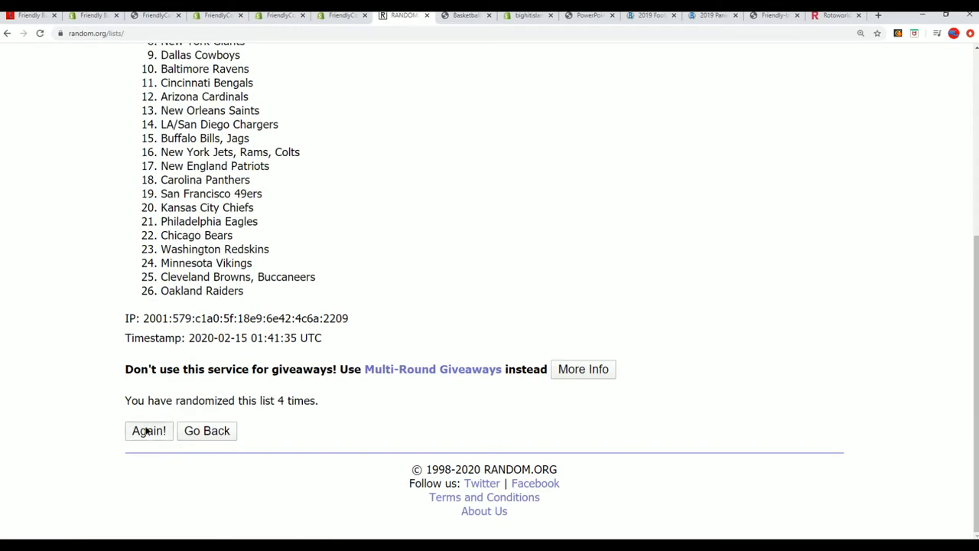
click(148, 430)
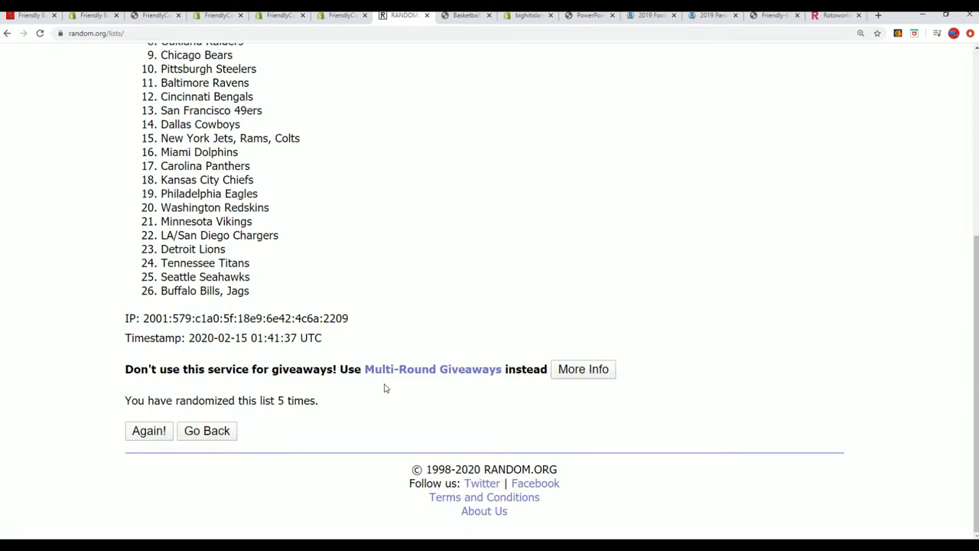
click(149, 430)
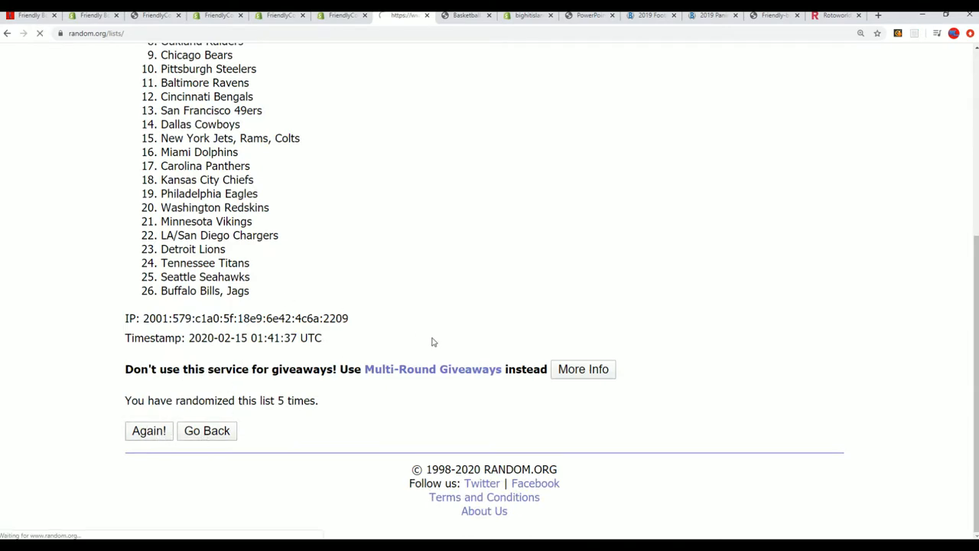
click(148, 430)
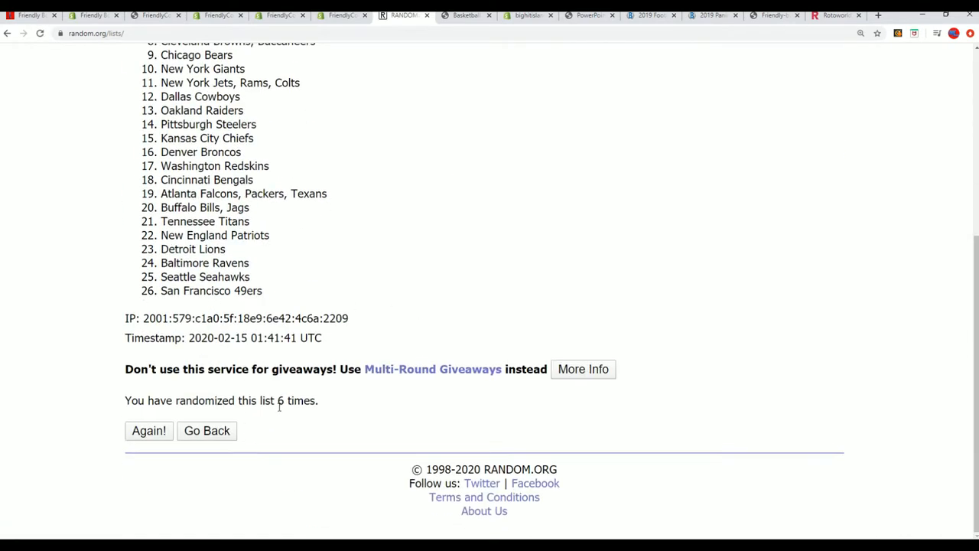
click(148, 430)
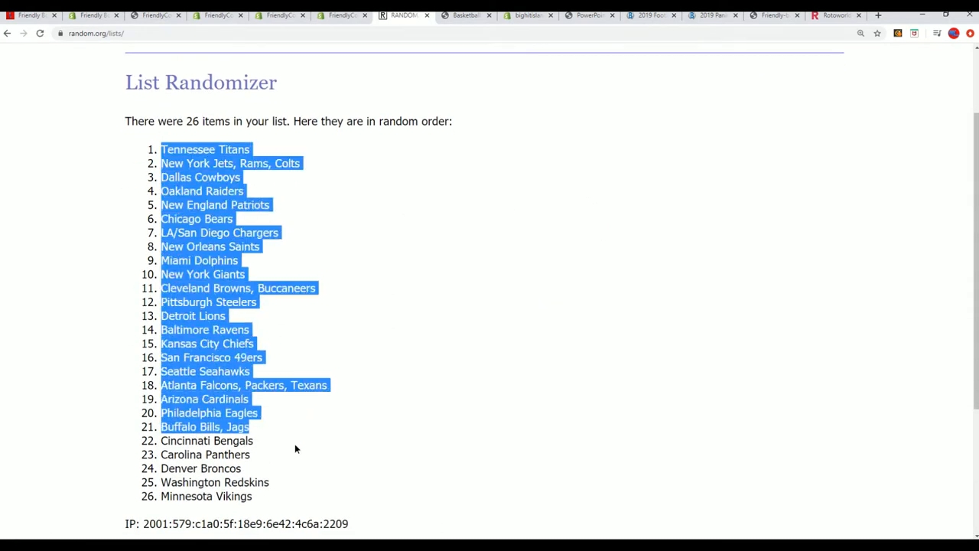
drag(296, 450, 272, 423)
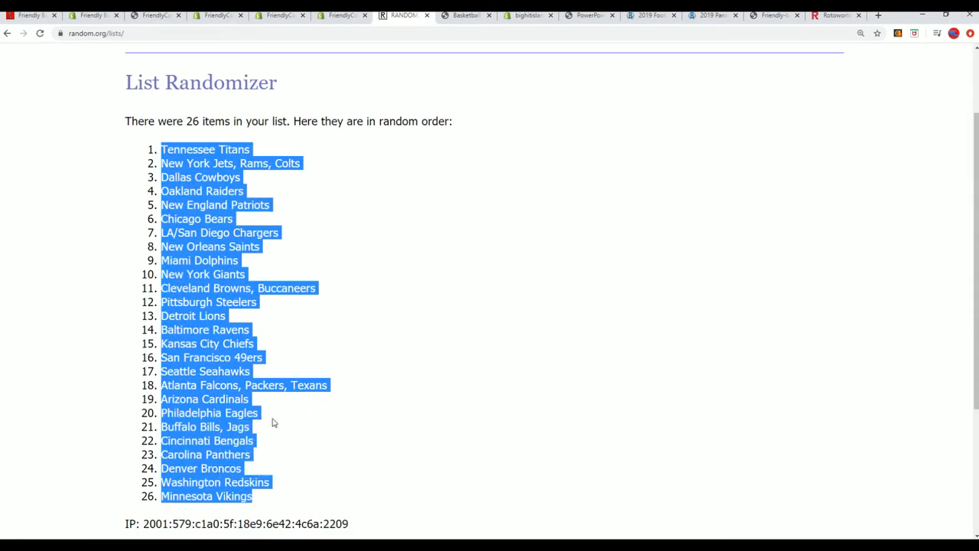
scroll(down, 3)
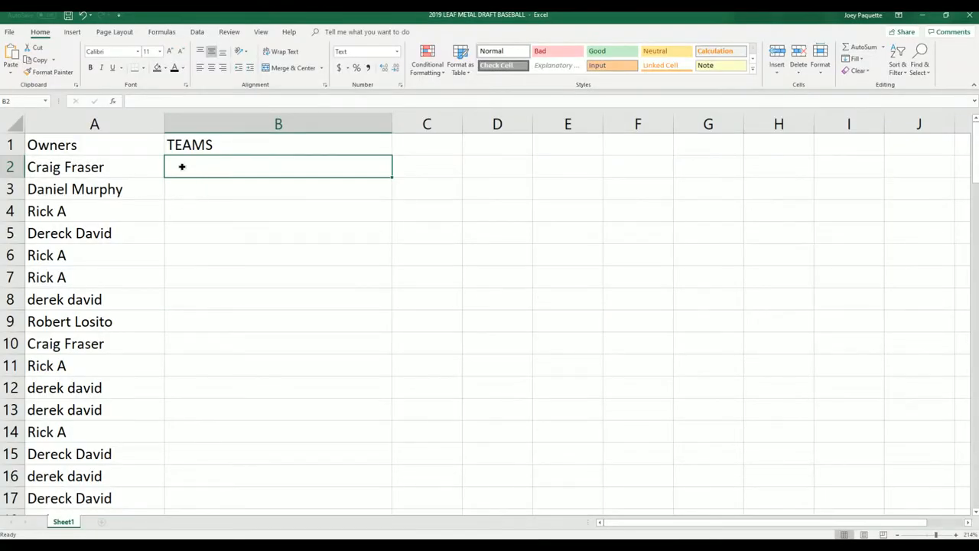
- Paste Special the randomized teams as Text into B2 beside the owners
right_click(279, 165)
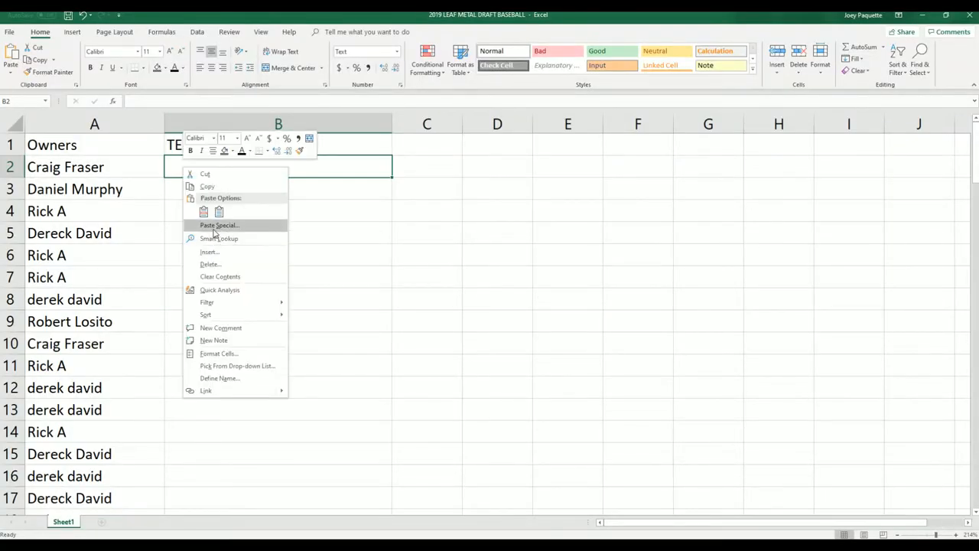
click(221, 225)
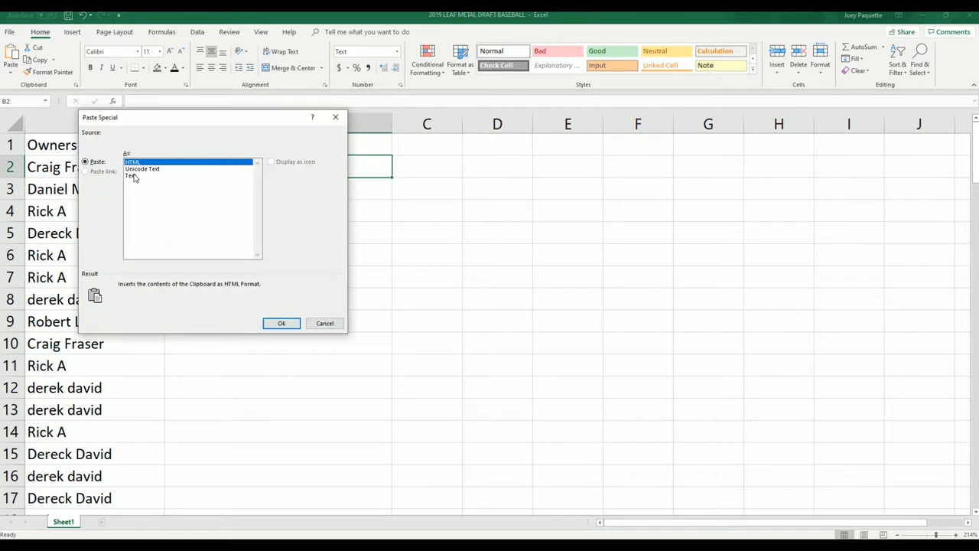
click(132, 174)
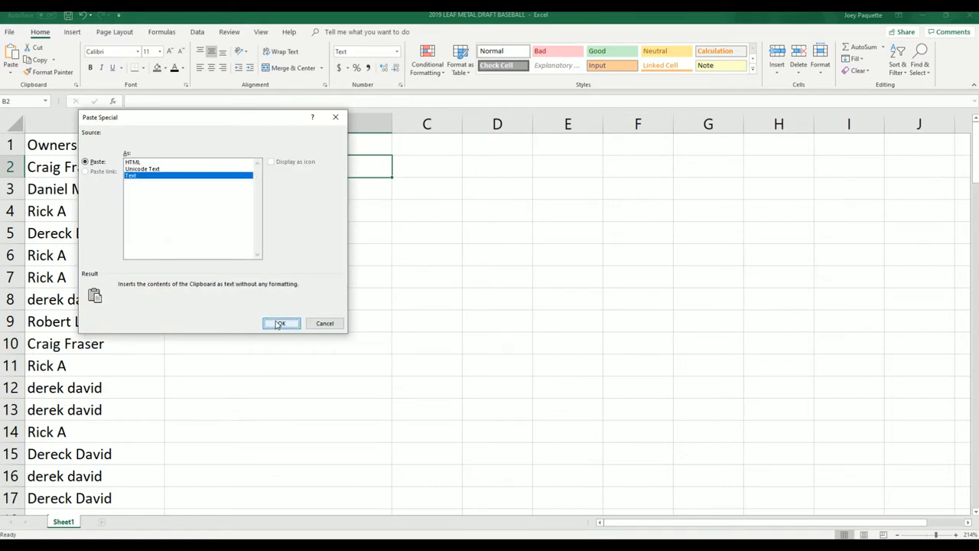
click(281, 323)
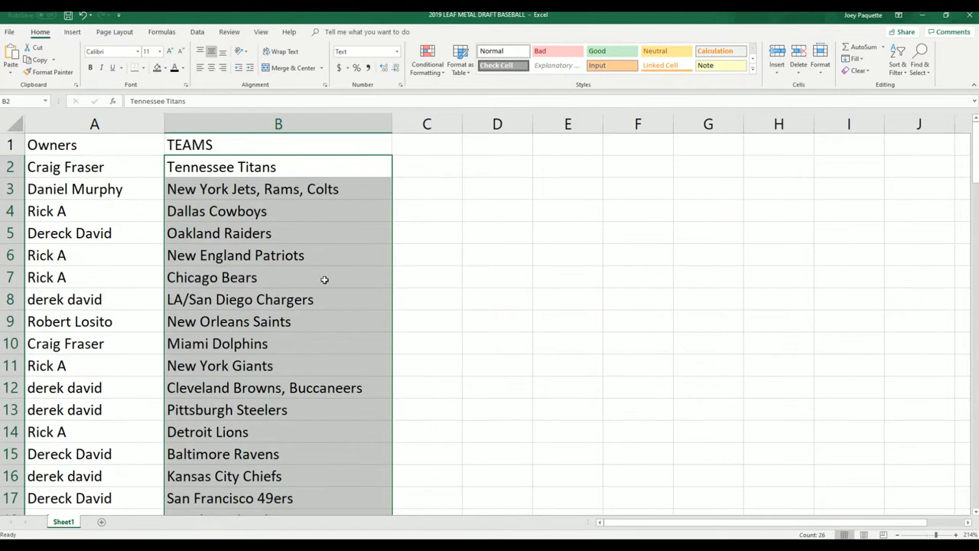
- Review the pairings and zoom out so the whole owner–team table is visible
scroll(down, 3)
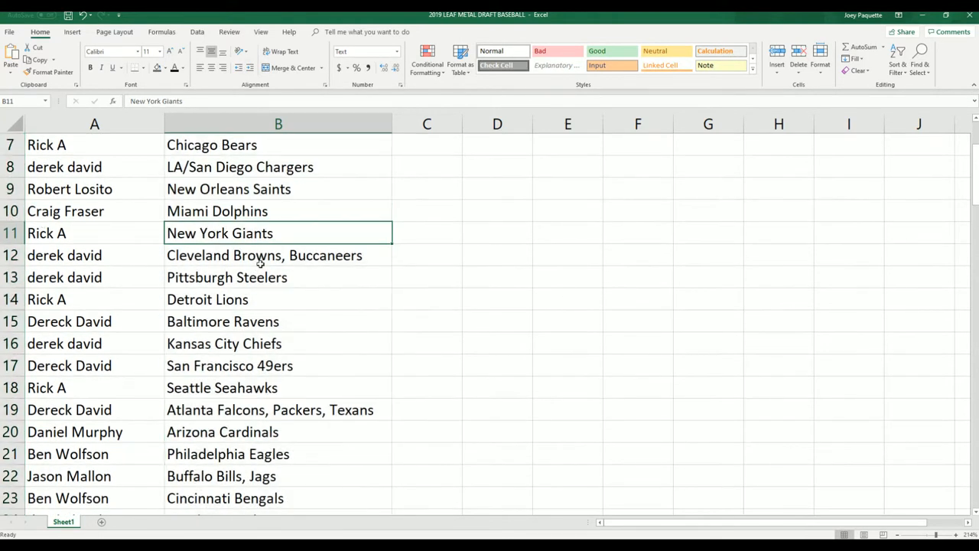
scroll(down, 3)
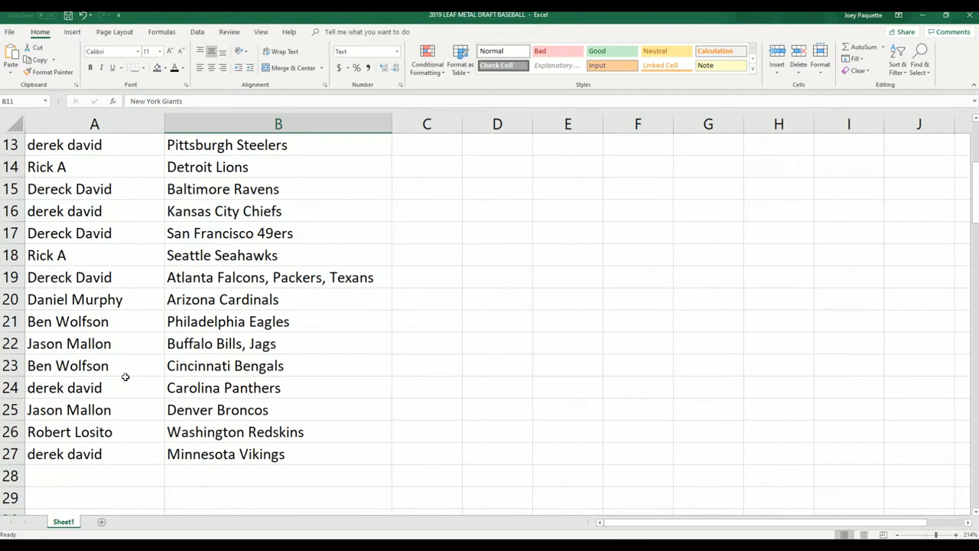
mouse_move(167, 383)
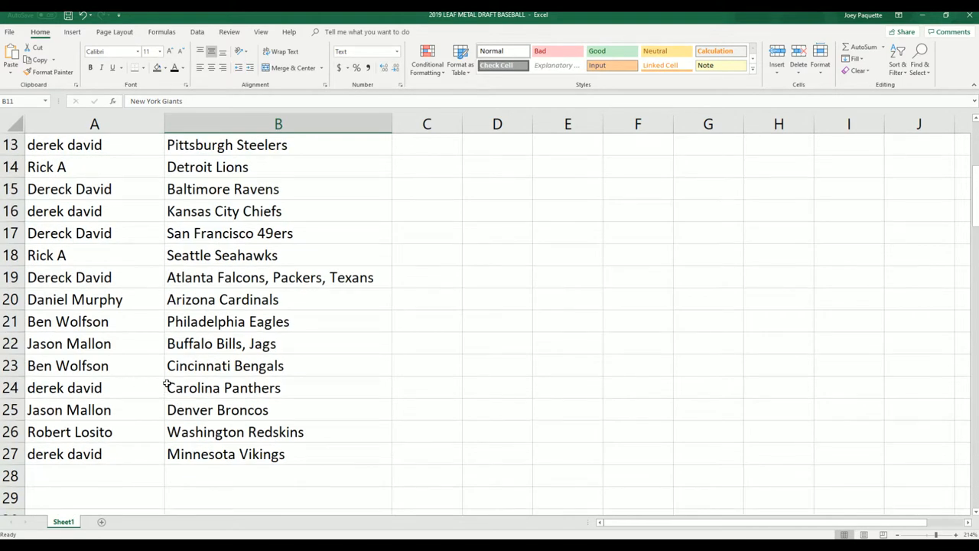
scroll(up, 3)
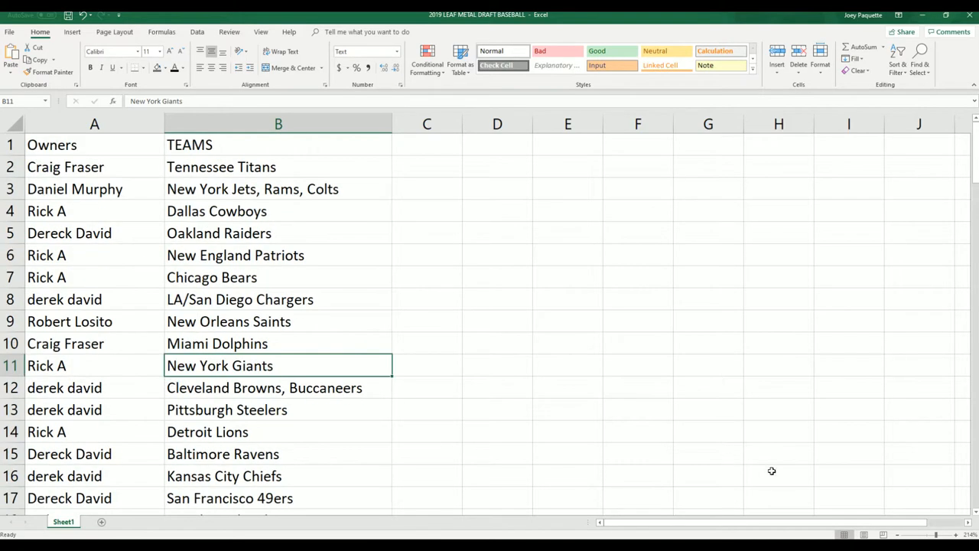
scroll(down, 3)
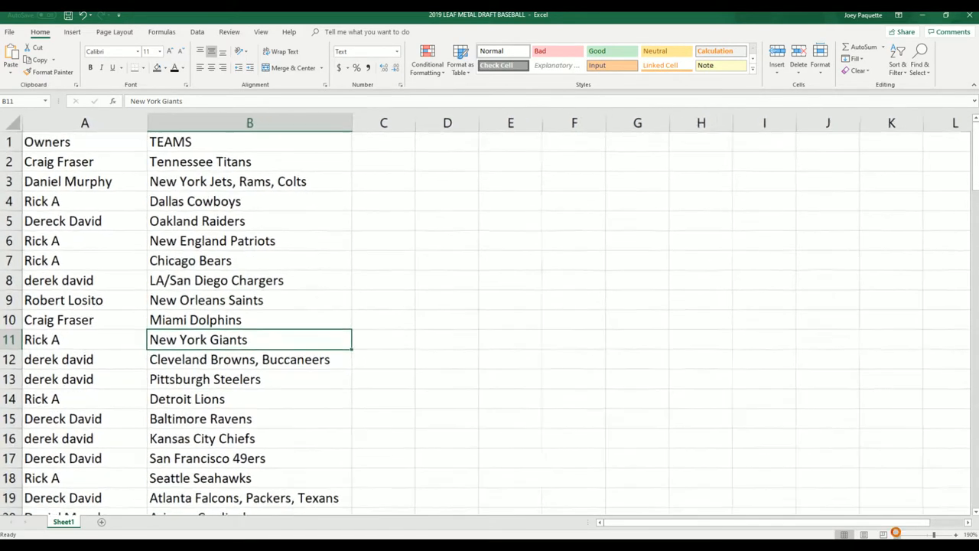
click(898, 534)
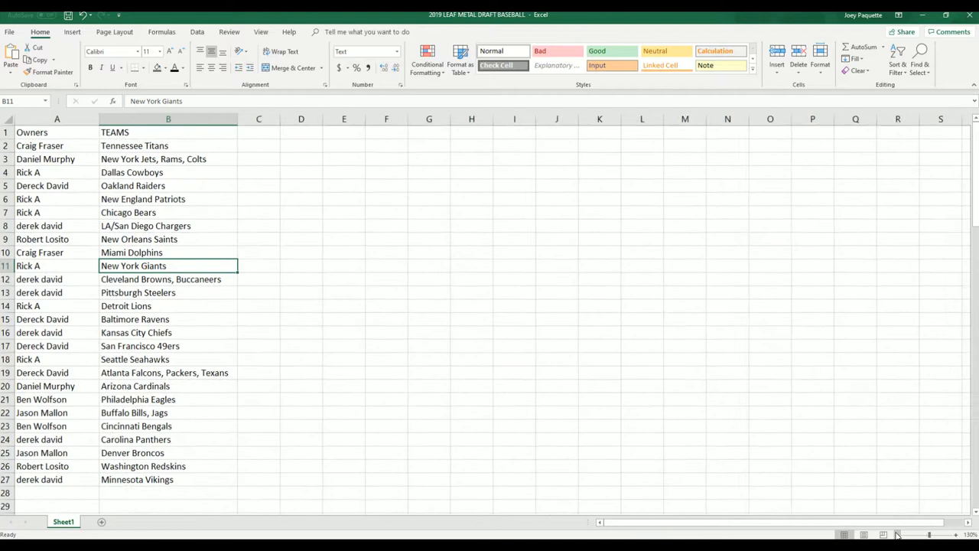
click(57, 119)
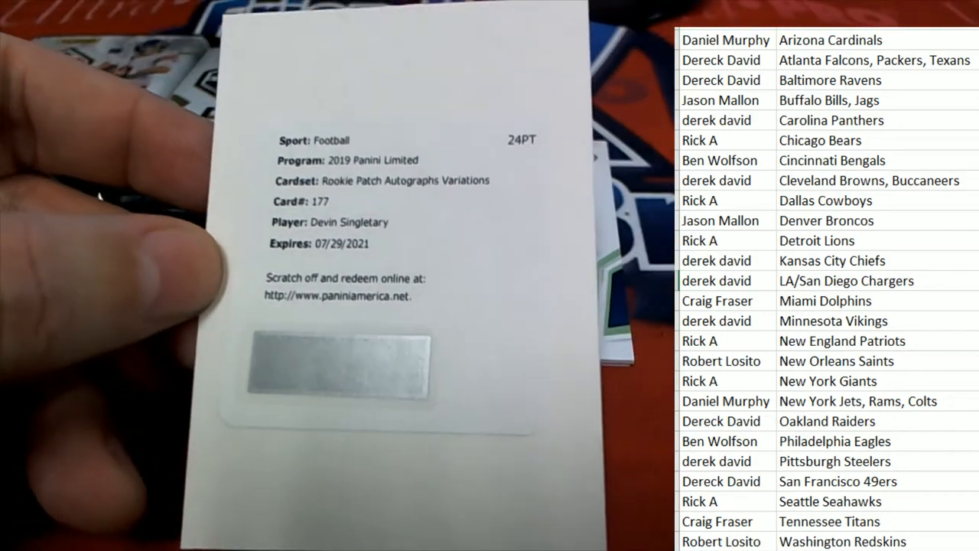
- Fill the Buffalo Bills/Jags winner's owner cell with yellow
right_click(719, 101)
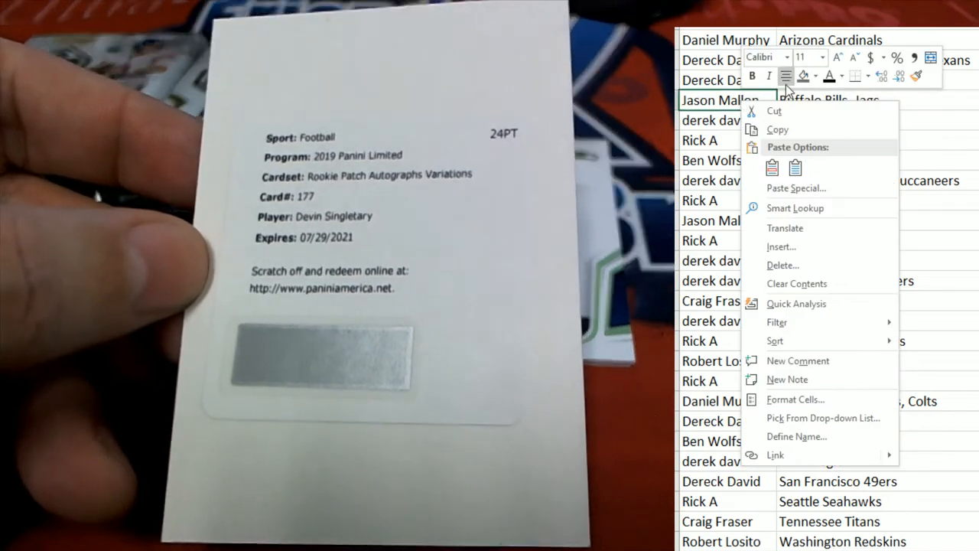
click(814, 75)
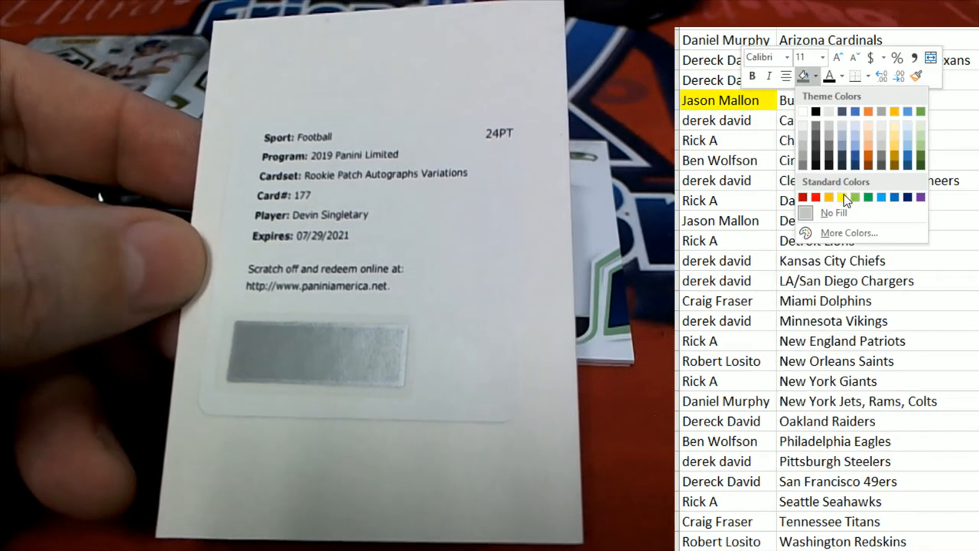